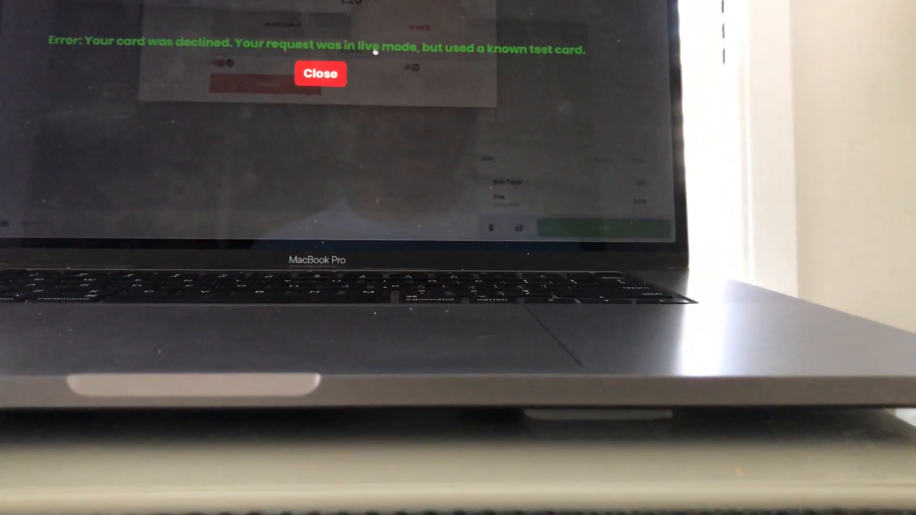
Dismiss the 'card was declined' error to return to order #695's payment screen.
{"action": "left_click", "coordinate": [320, 74]}
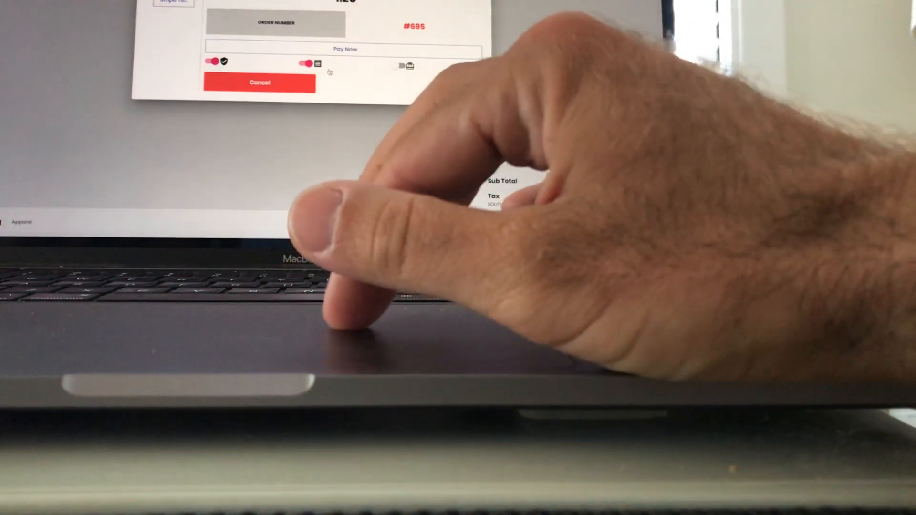
Pay order #695 by card swipe and reach the Email/Print receipt and New Order options.
{"action": "left_click", "coordinate": [344, 49]}
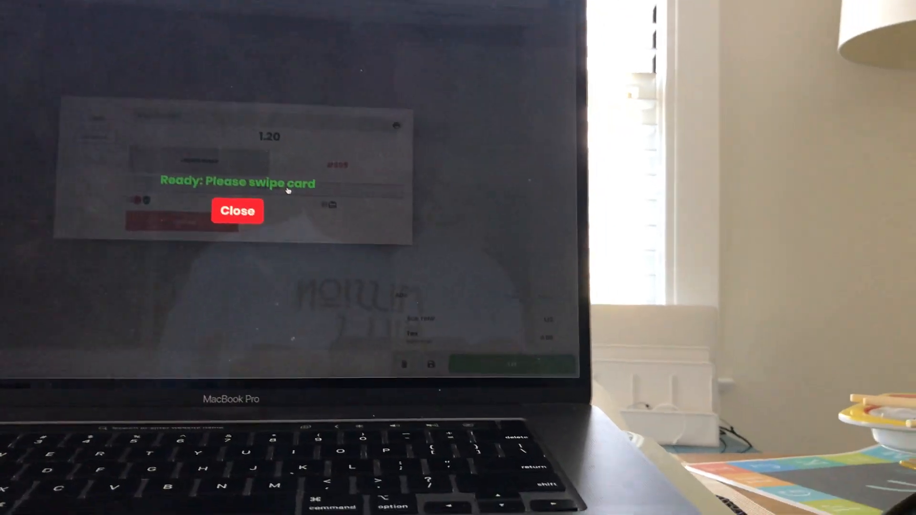
{"action": "left_click", "coordinate": [237, 211]}
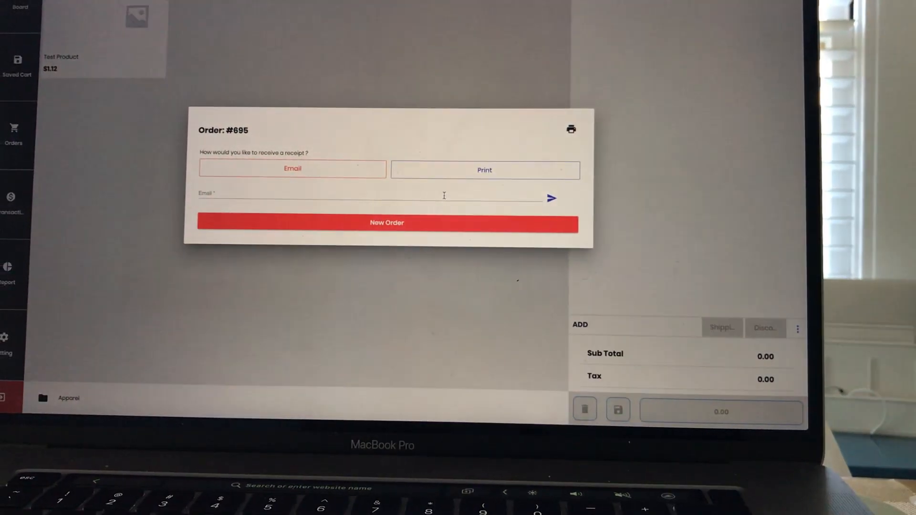